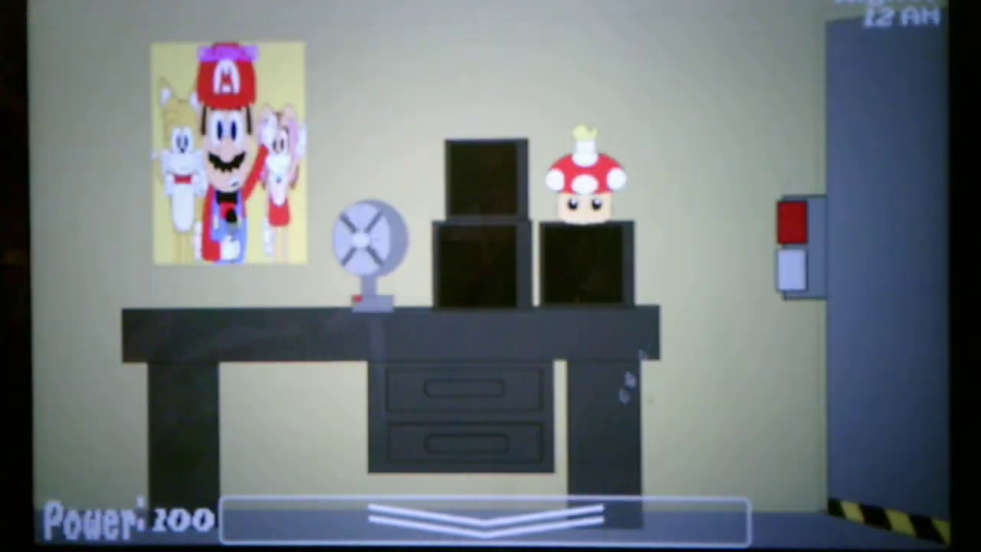
- Begin the custom night from the office with 200 power remaining
click(491, 518)
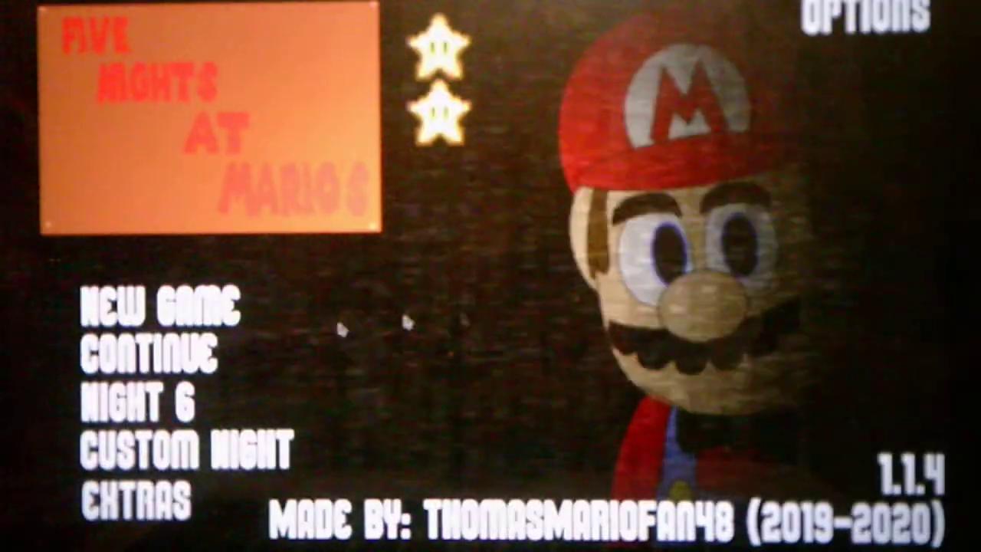
- Enter Custom Night setup from the title menu with the Smash Bros. Trio preset loaded
click(187, 447)
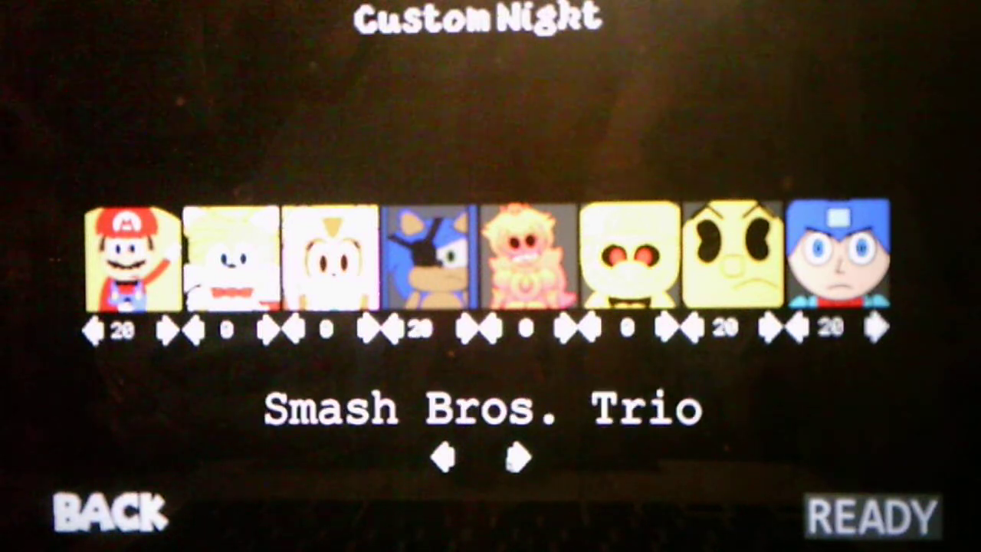